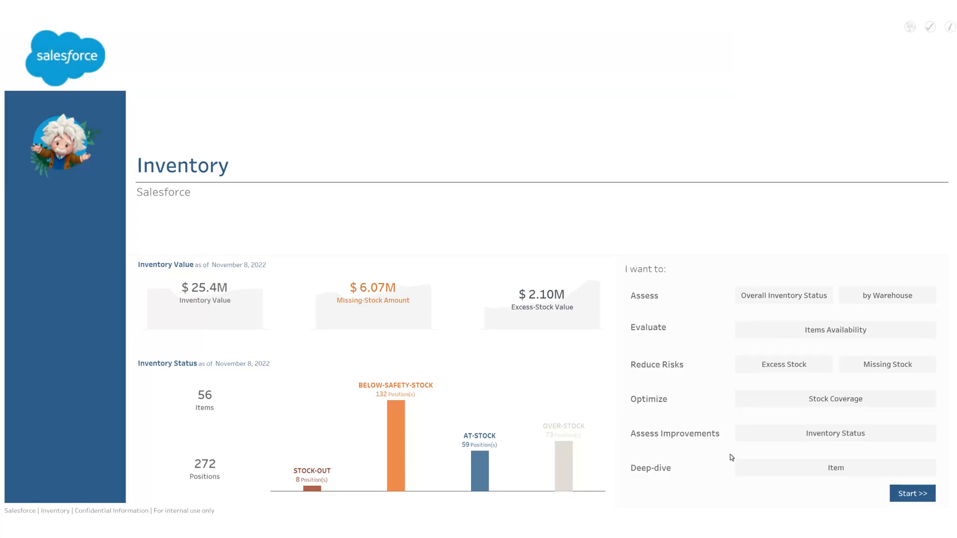
Open Overall Inventory Status and scroll to inventory positions by warehouse since November 2021.
left_click(912, 493)
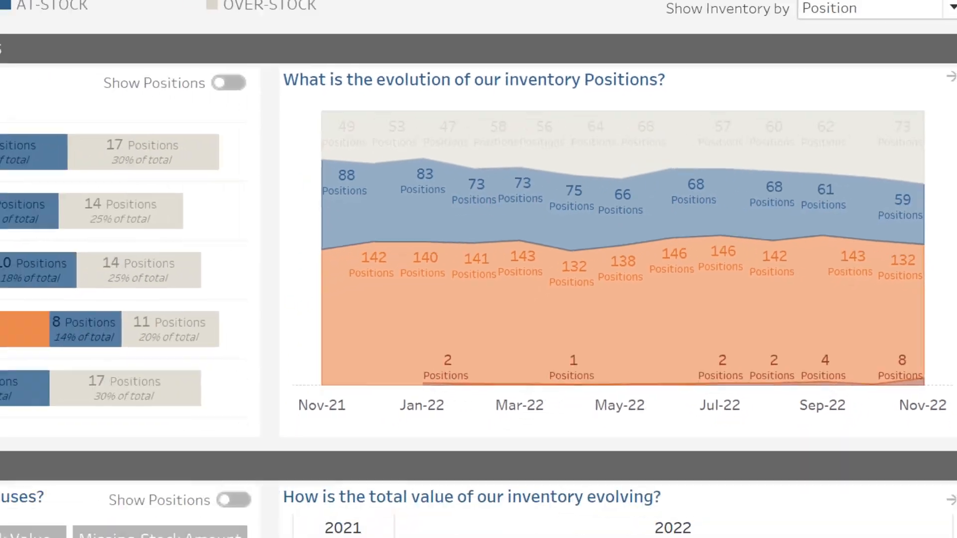
scroll("down", 3)
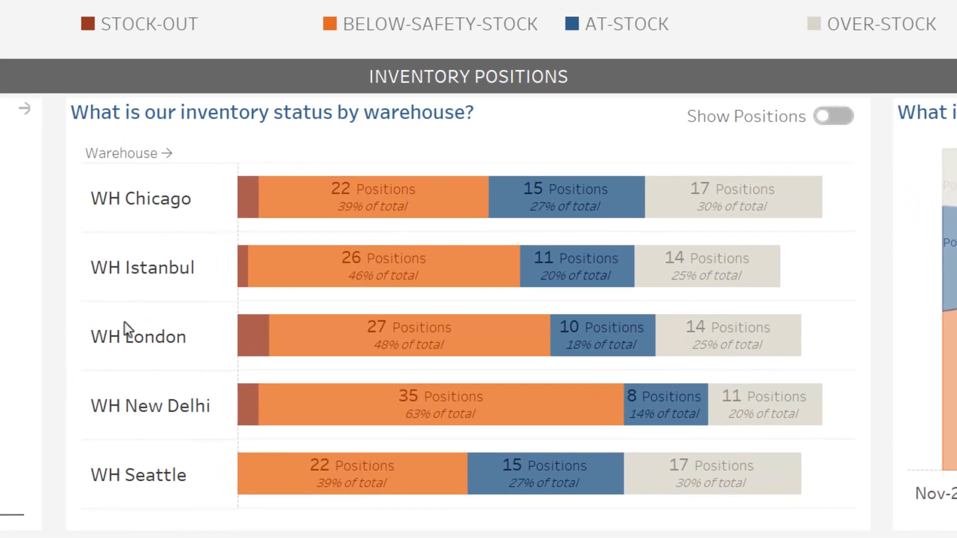
Open Items Availability and scroll to the stock-out forecast by expected timeframe.
left_click(834, 116)
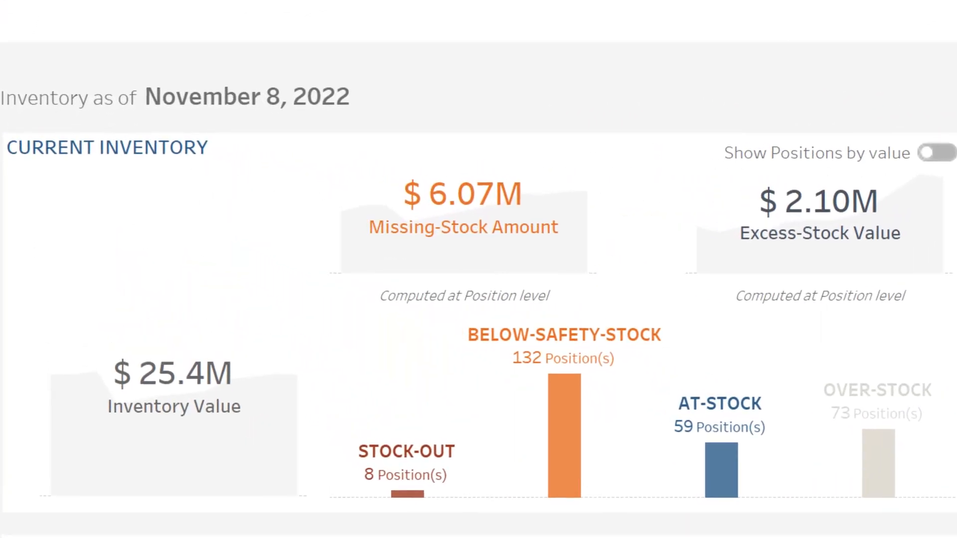
scroll("down", 3)
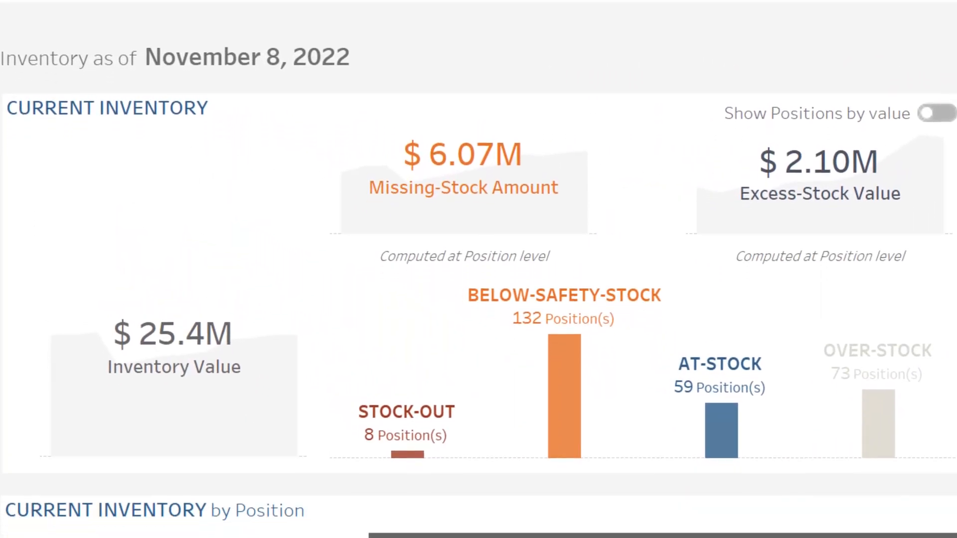
scroll("down", 3)
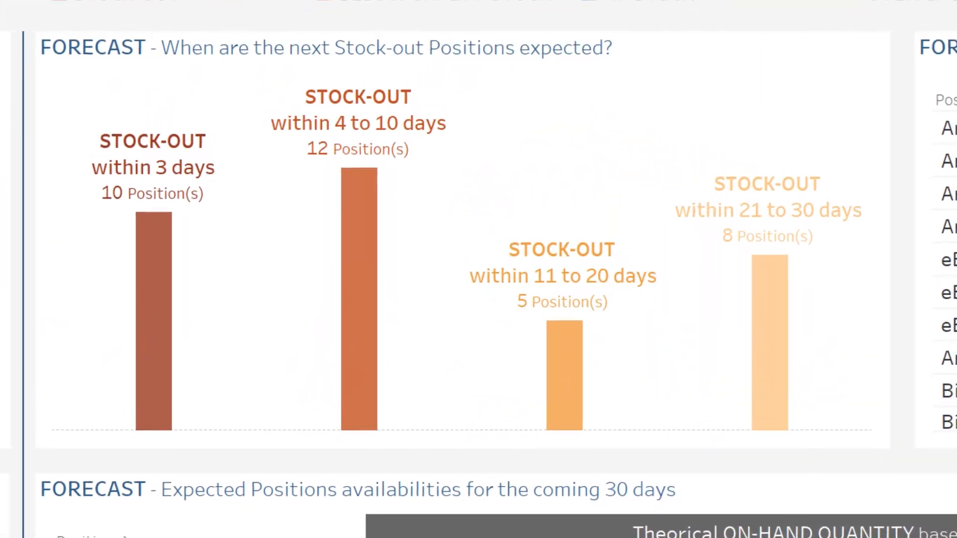
Scroll through the stock-out forecast tables, then switch to the Excess Stock dashboard.
scroll("right", 3)
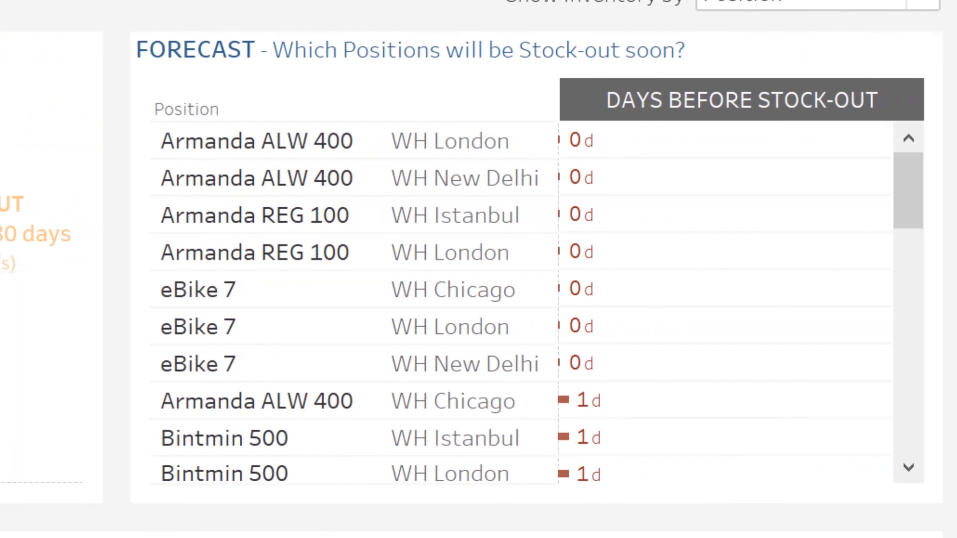
scroll("down", 3)
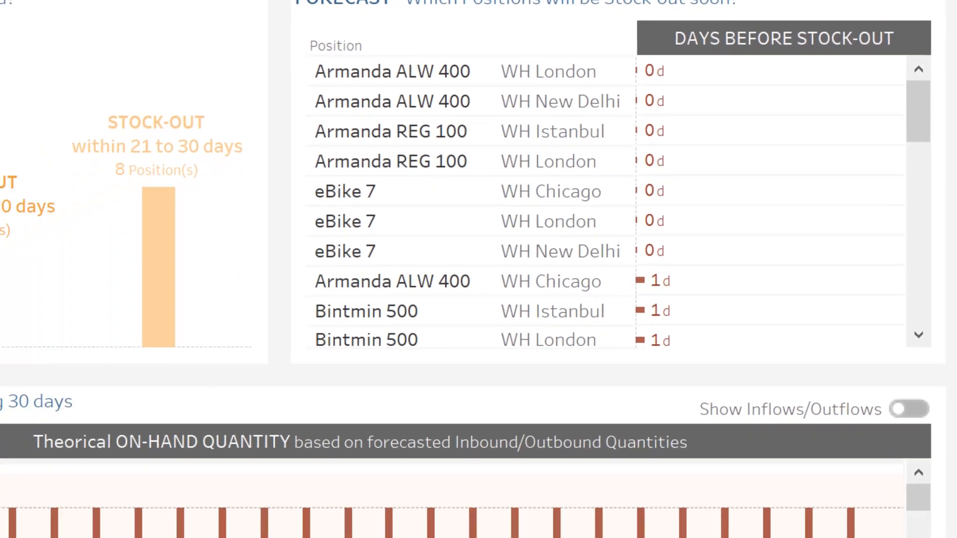
scroll("down", 3)
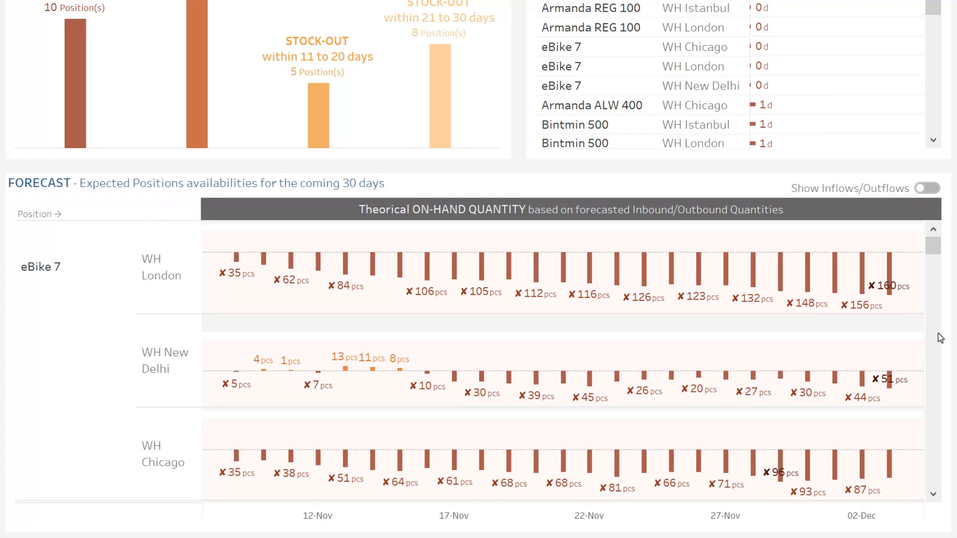
mouse_move(938, 300)
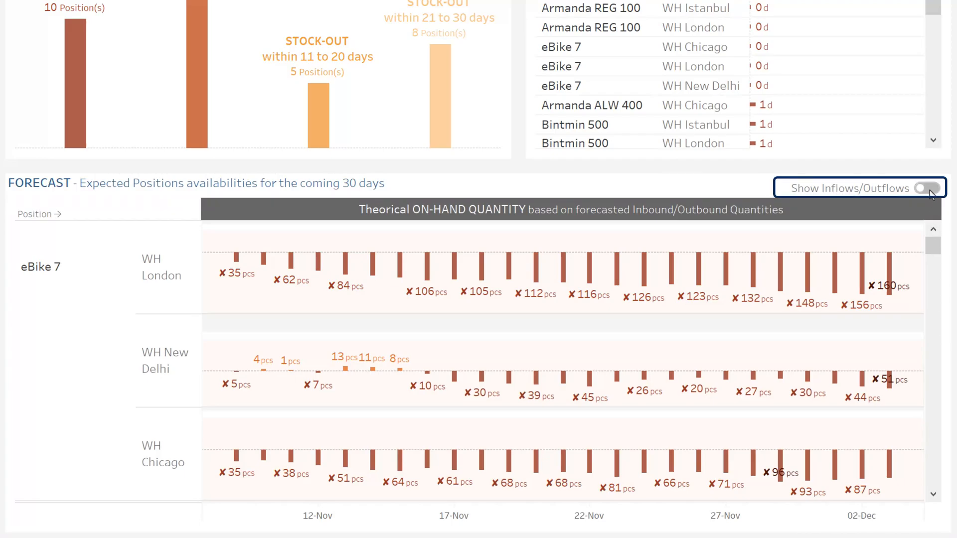
left_click(927, 188)
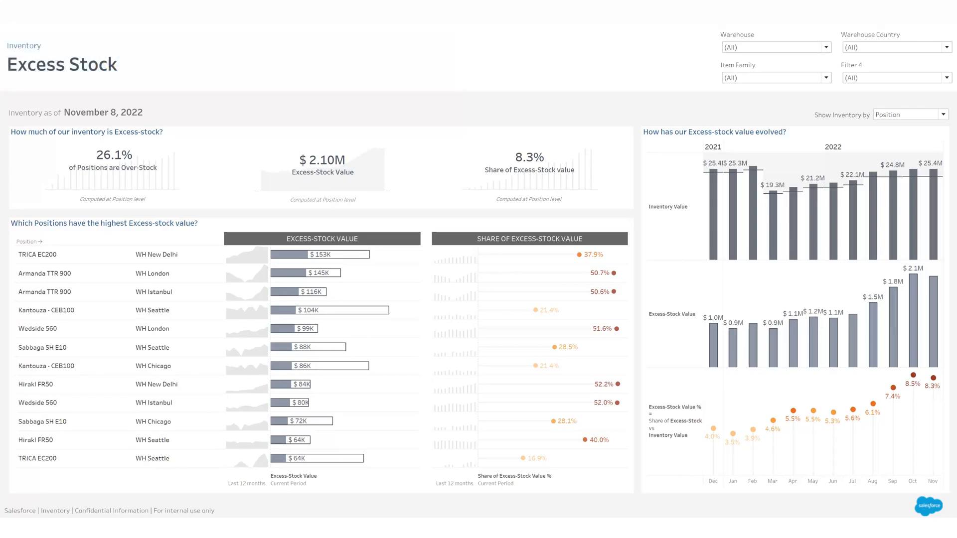
Focus on the over-stock share, total excess-stock value, and excess-stock value share tiles.
scroll("down", 3)
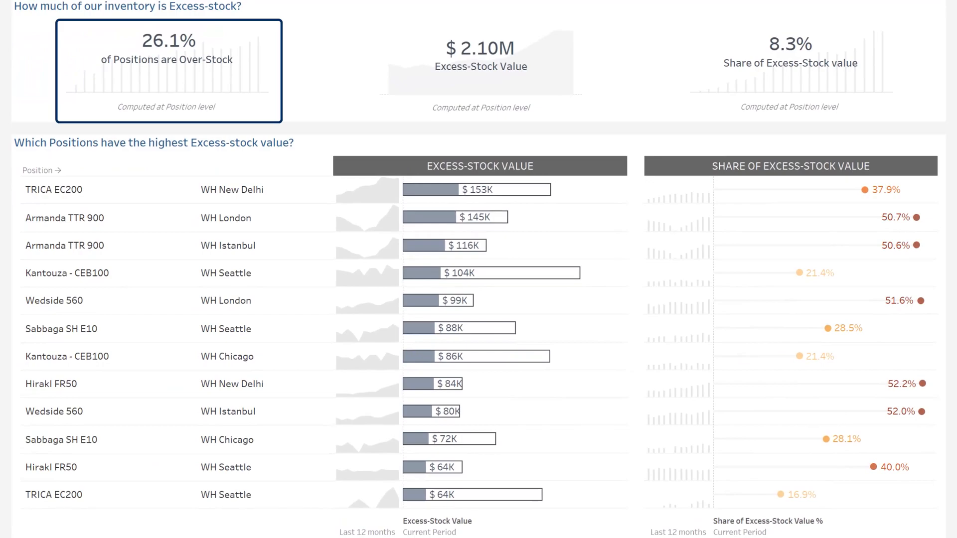
left_click(481, 70)
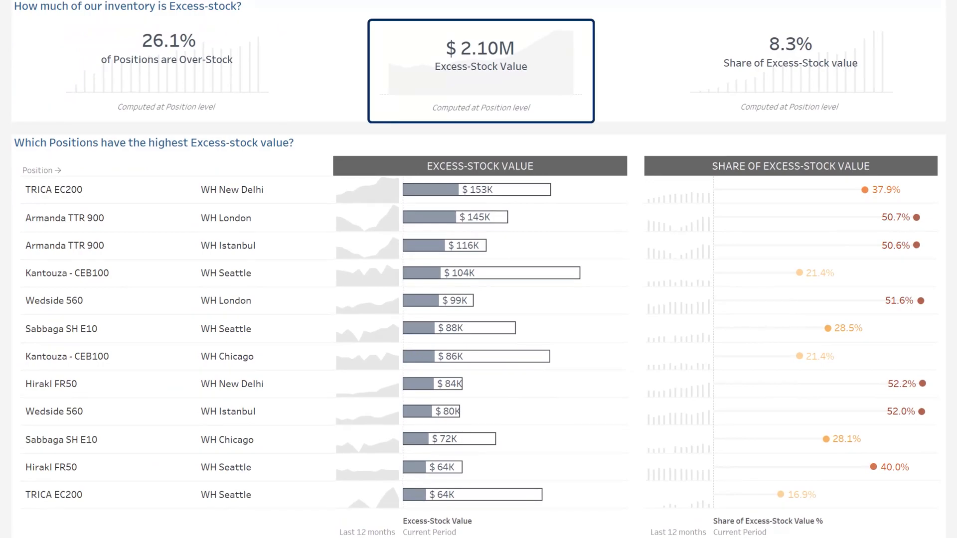
left_click(788, 71)
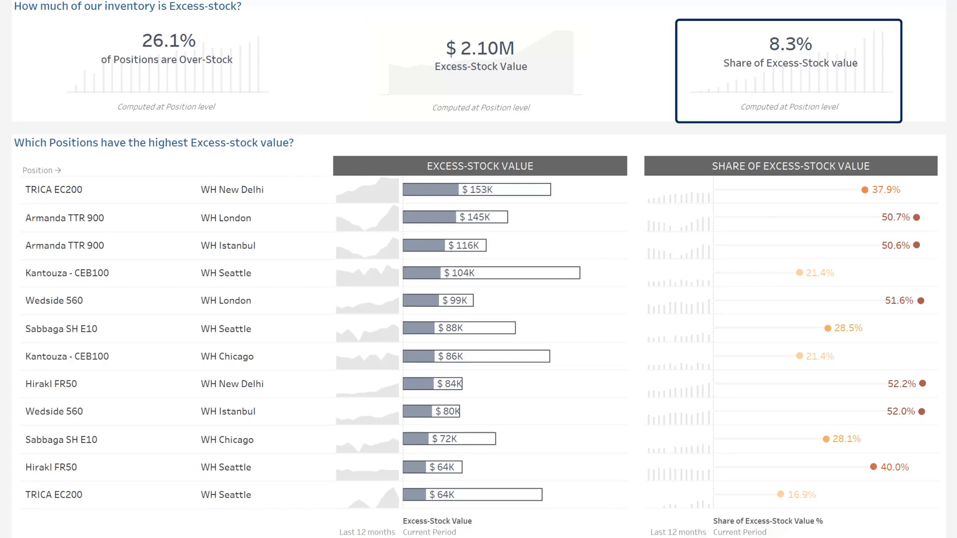
left_click(788, 71)
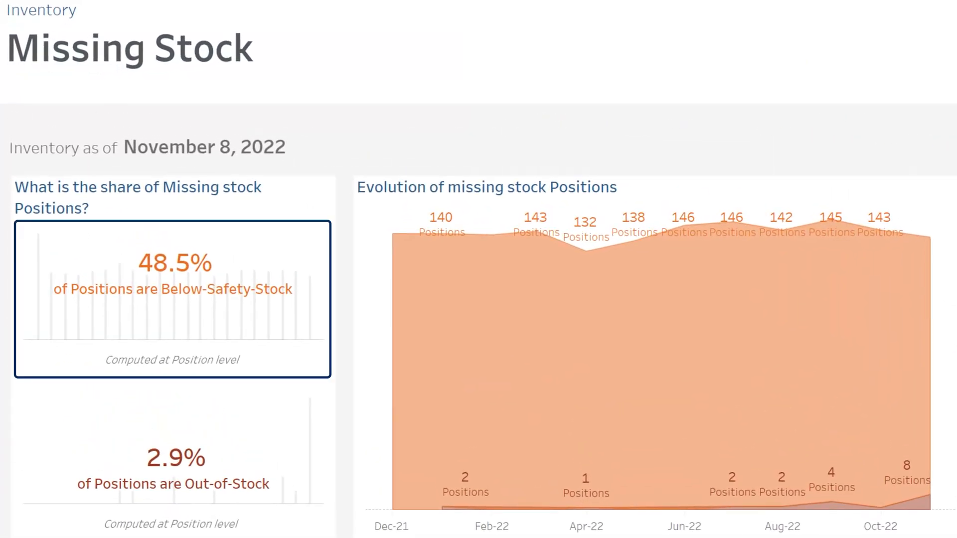
left_click(173, 457)
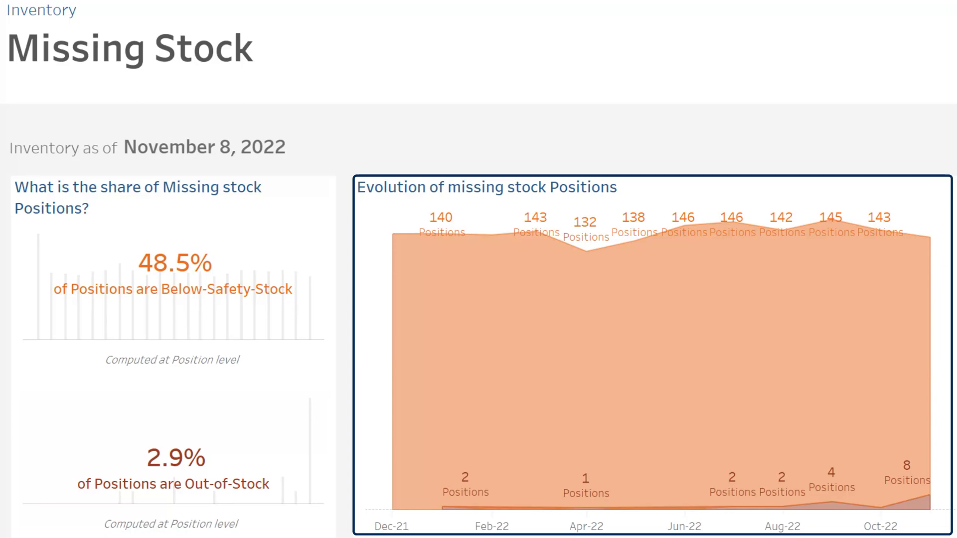
scroll("down", 3)
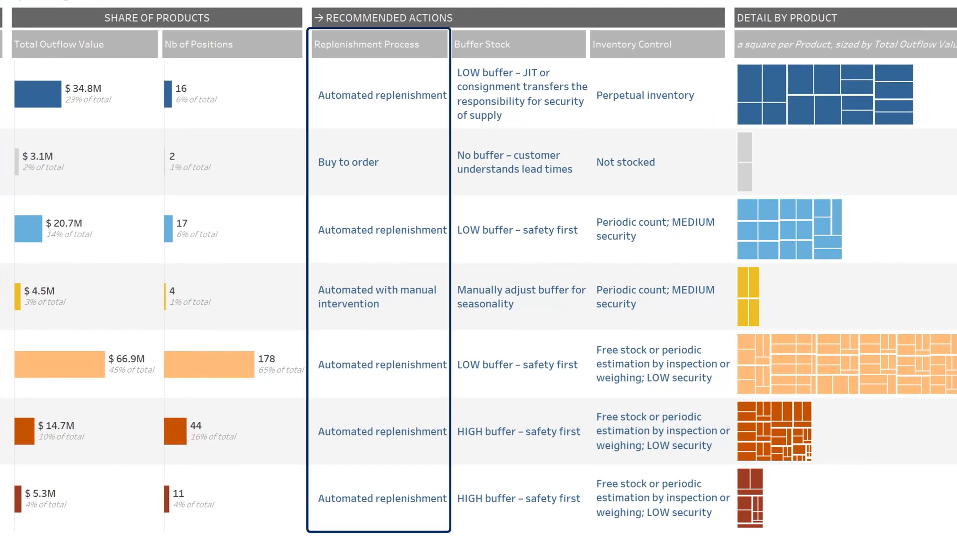
Highlight the recommended Replenishment Process and Buffer Stock columns in Stock Coverage.
left_click(481, 44)
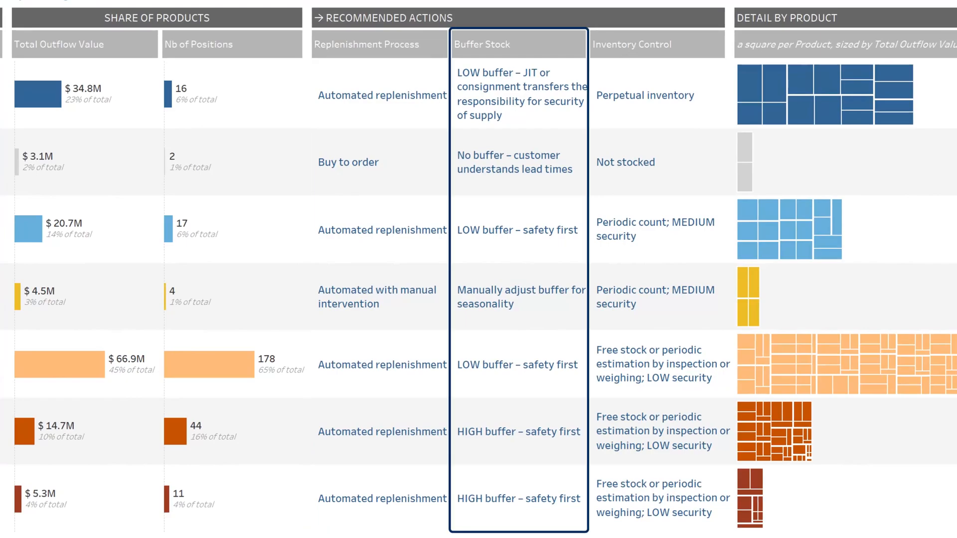
left_click(657, 44)
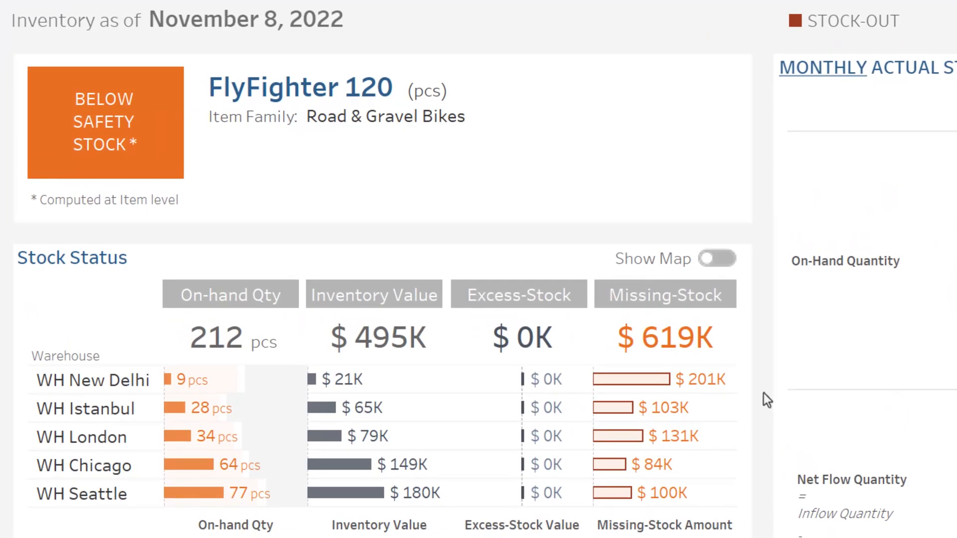
Show FlyFighter 120's warehouse map and switch the stock chart to Forecast inventory.
left_click(717, 258)
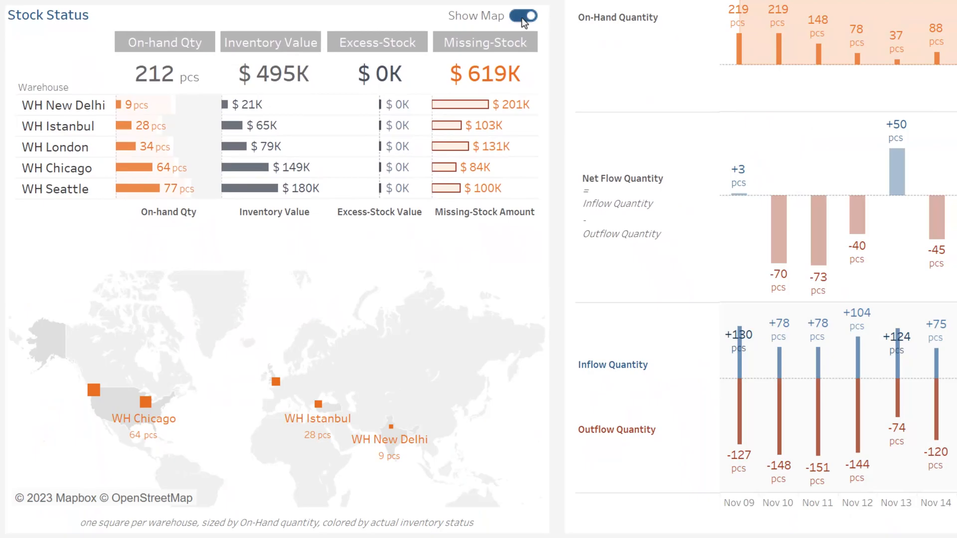
left_click(520, 16)
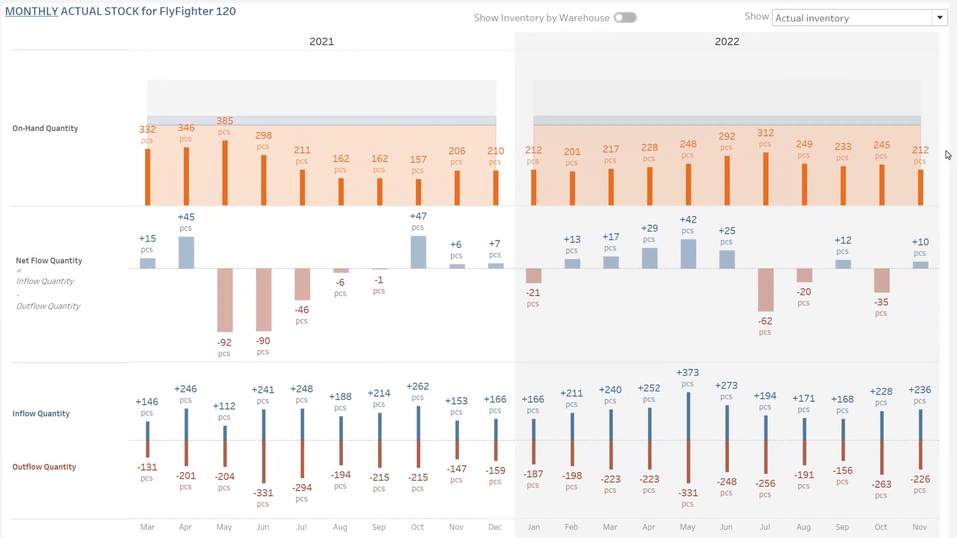
left_click(855, 18)
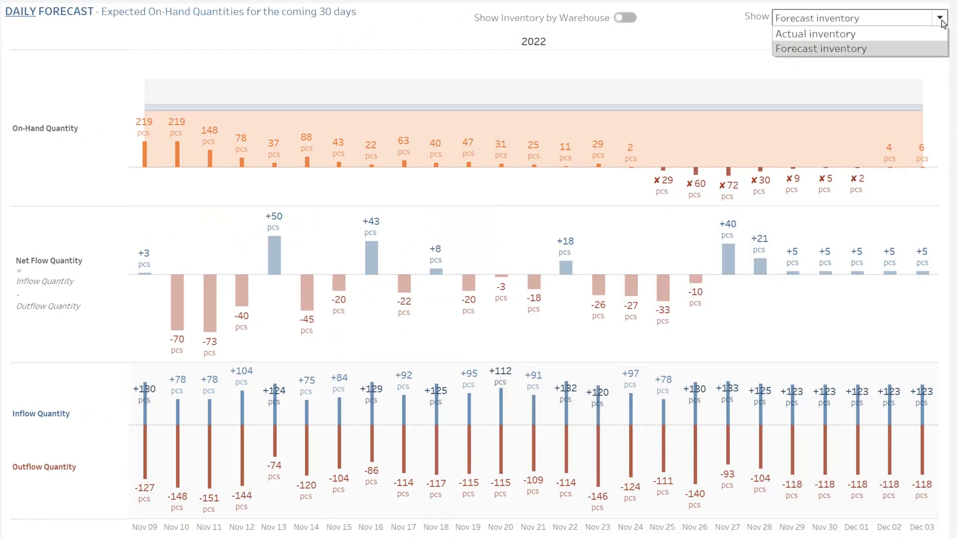